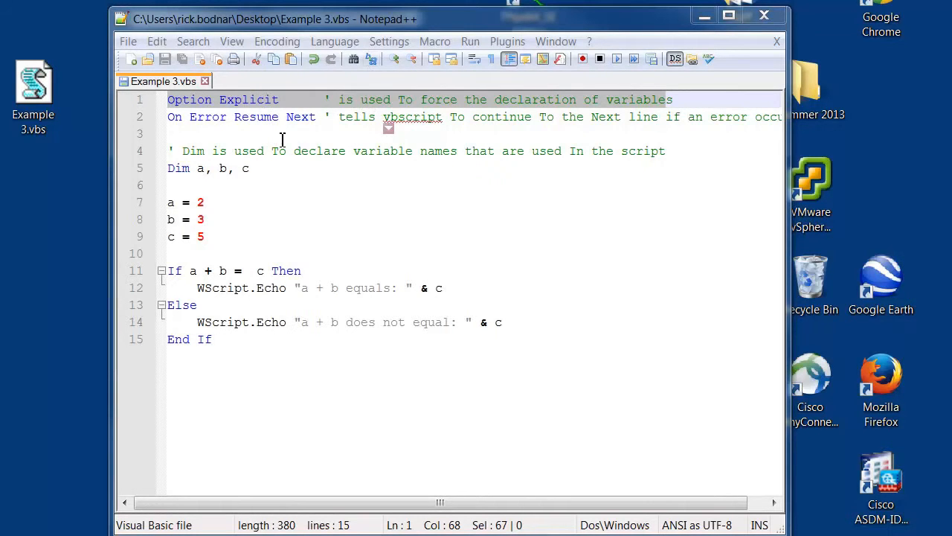
pyautogui.moveTo(232, 314)
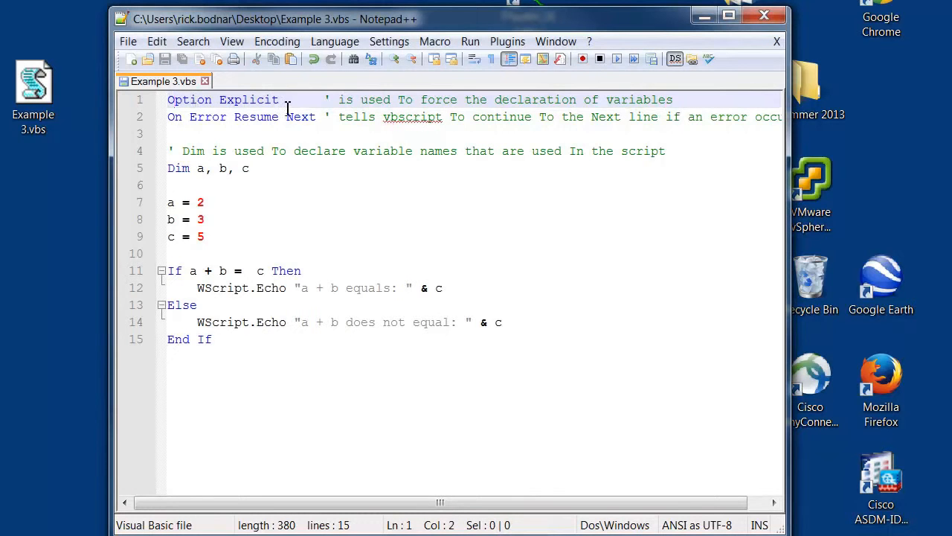
pyautogui.moveTo(424, 116)
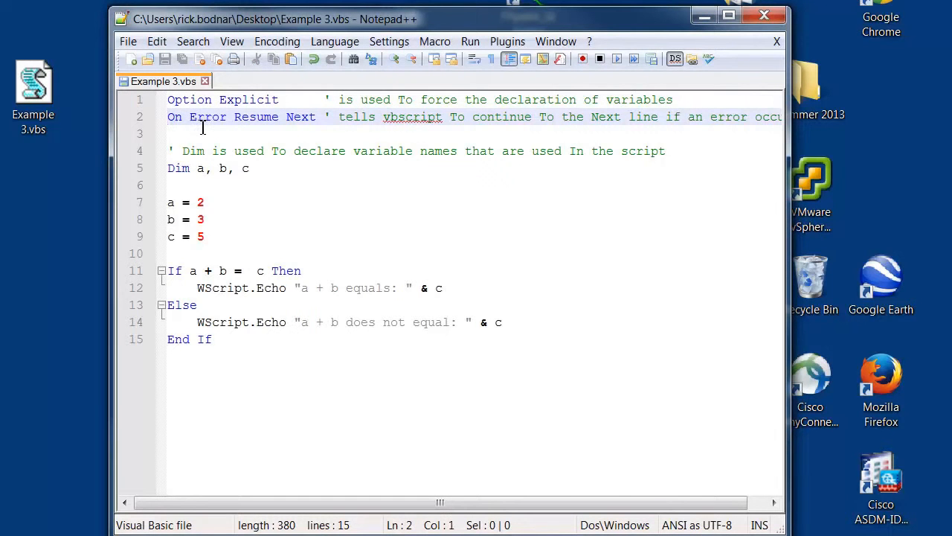
pyautogui.moveTo(220, 128)
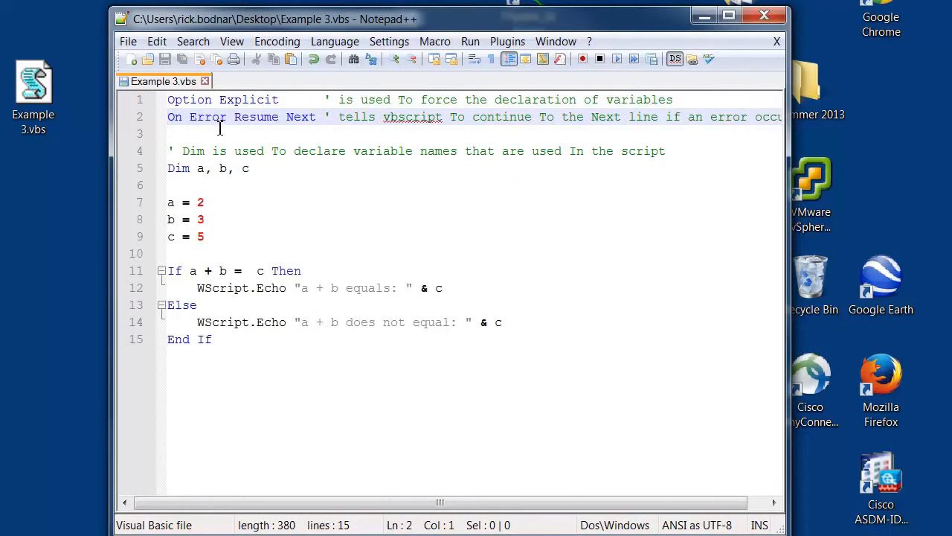
pyautogui.moveTo(226, 136)
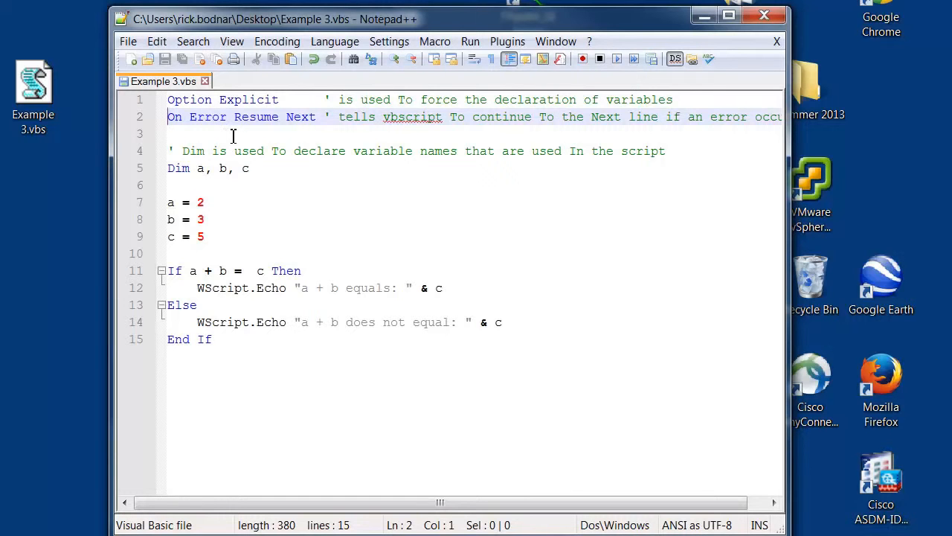
pyautogui.moveTo(250, 138)
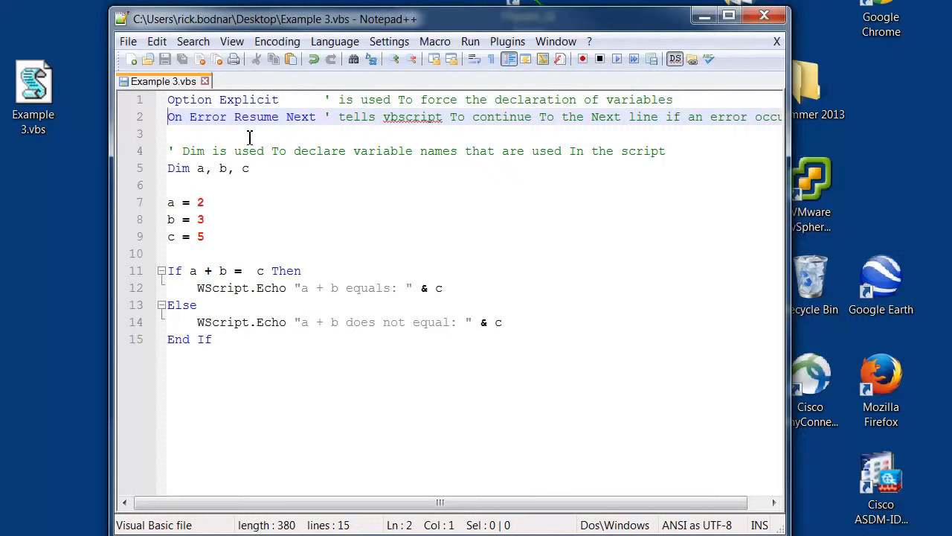
# - Comment out On Error Resume Next with a leading apostrophe, then note the variable assignments
pyautogui.write("'")
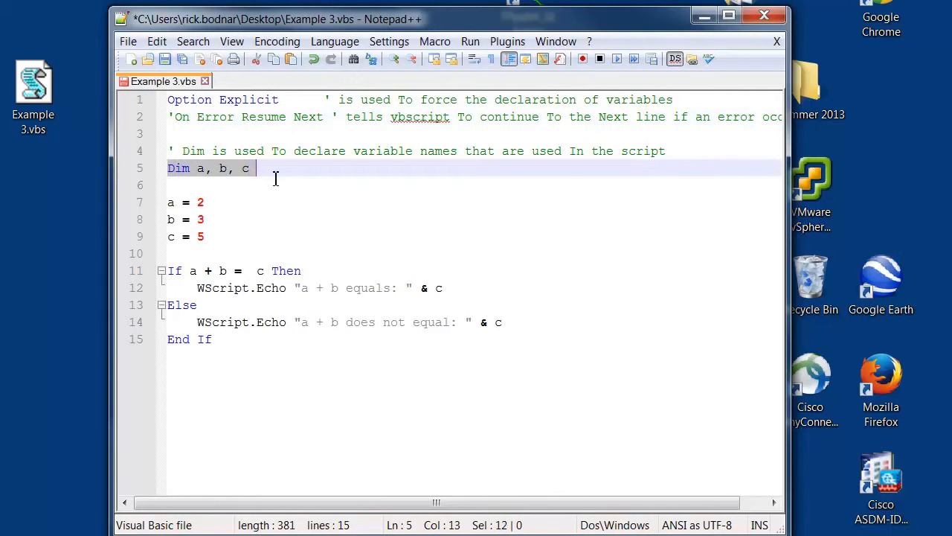
pyautogui.moveTo(205, 174)
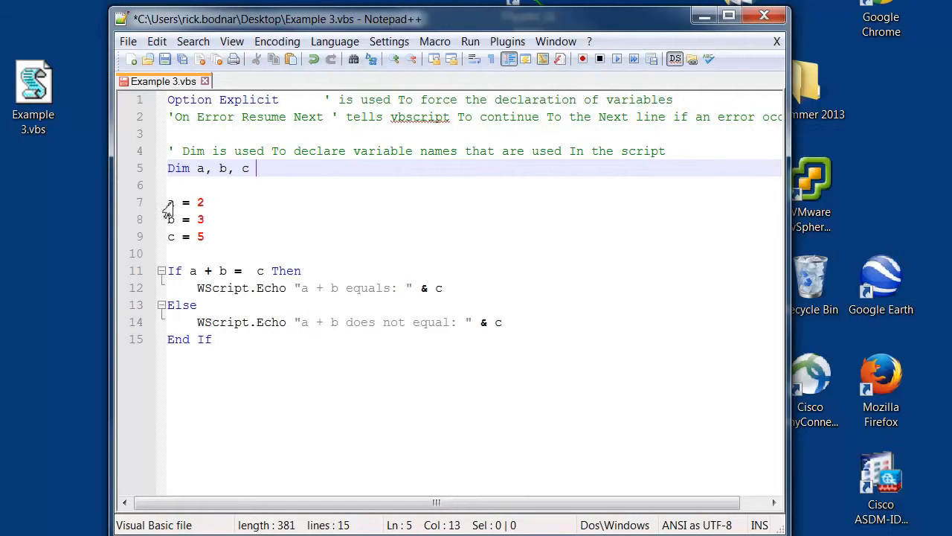
pyautogui.click(169, 203)
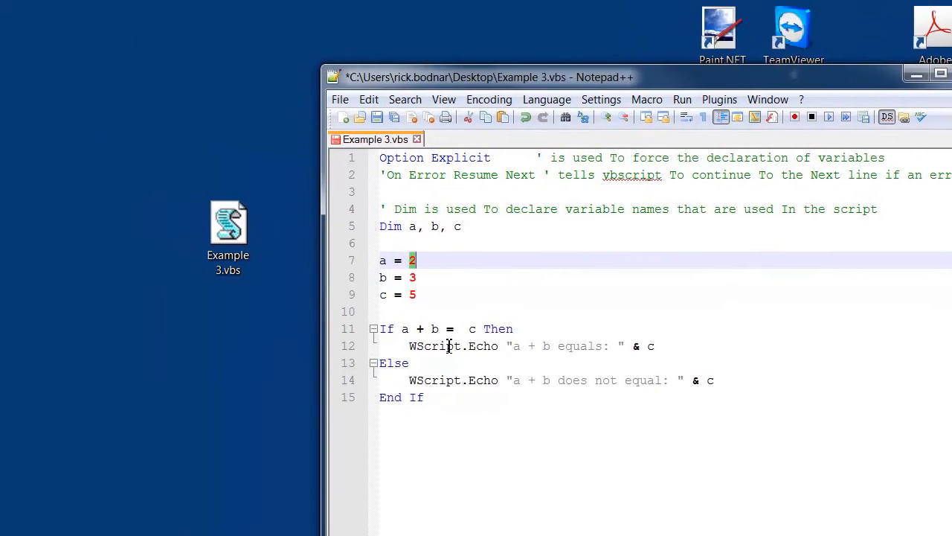
pyautogui.moveTo(405, 329)
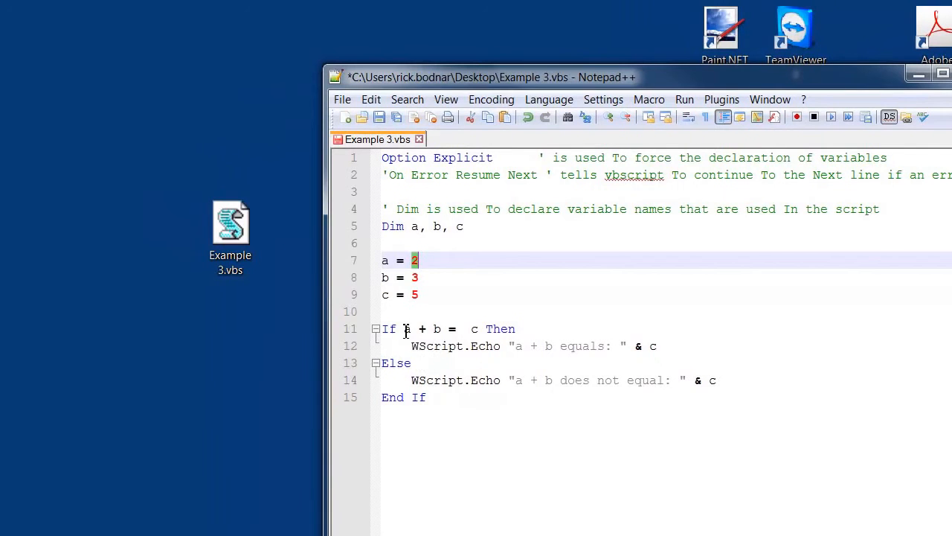
pyautogui.moveTo(485, 329)
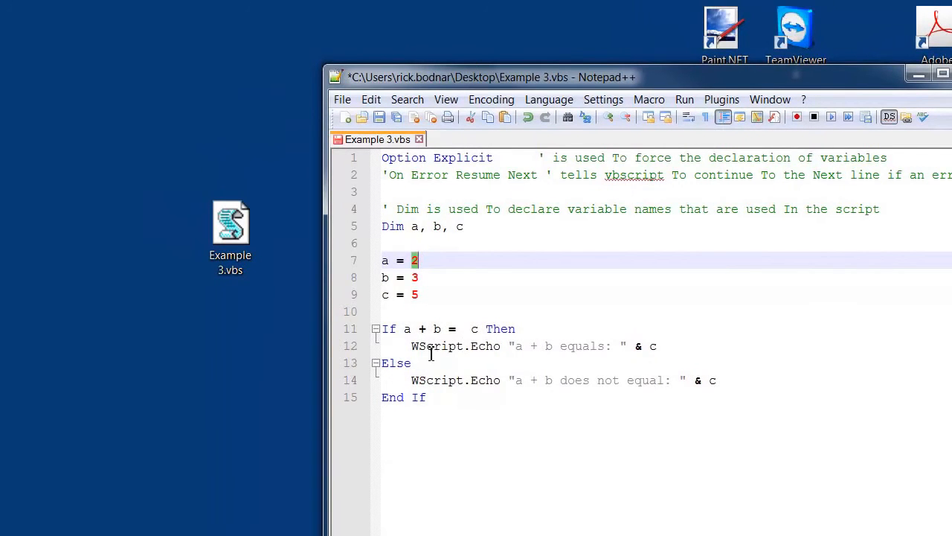
pyautogui.click(414, 345)
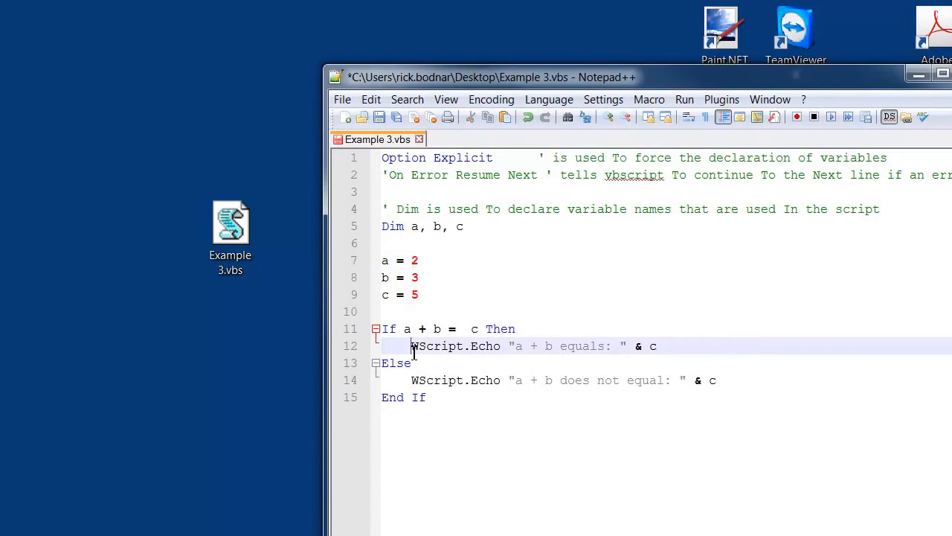
pyautogui.doubleClick(436, 346)
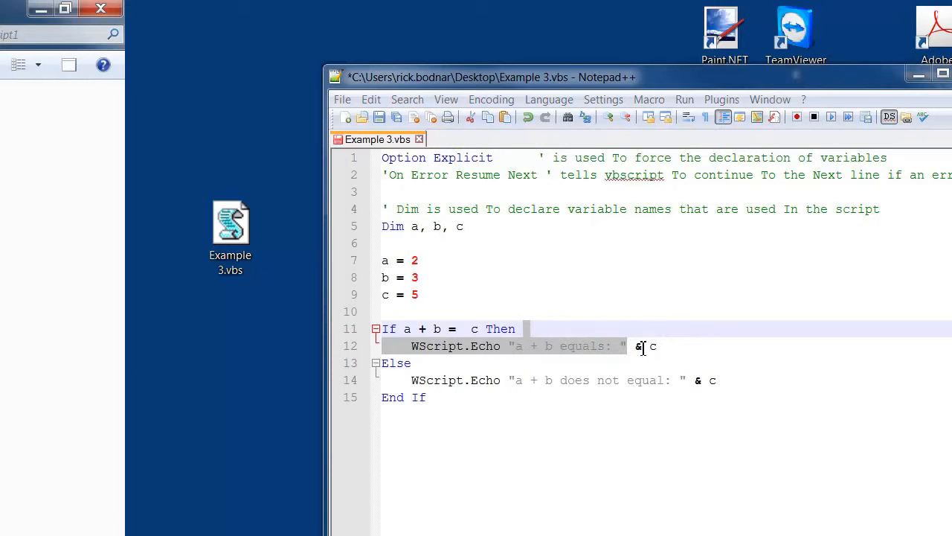
pyautogui.click(387, 295)
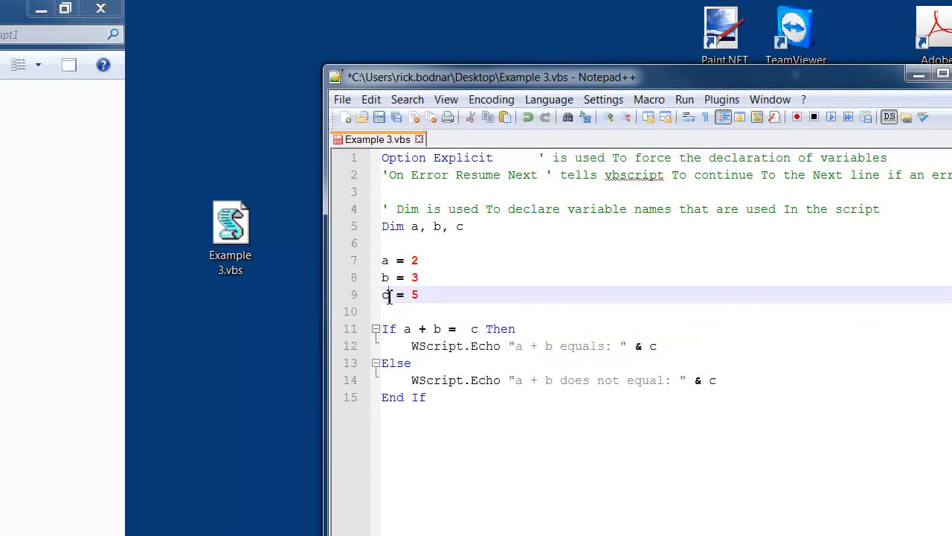
pyautogui.doubleClick(383, 295)
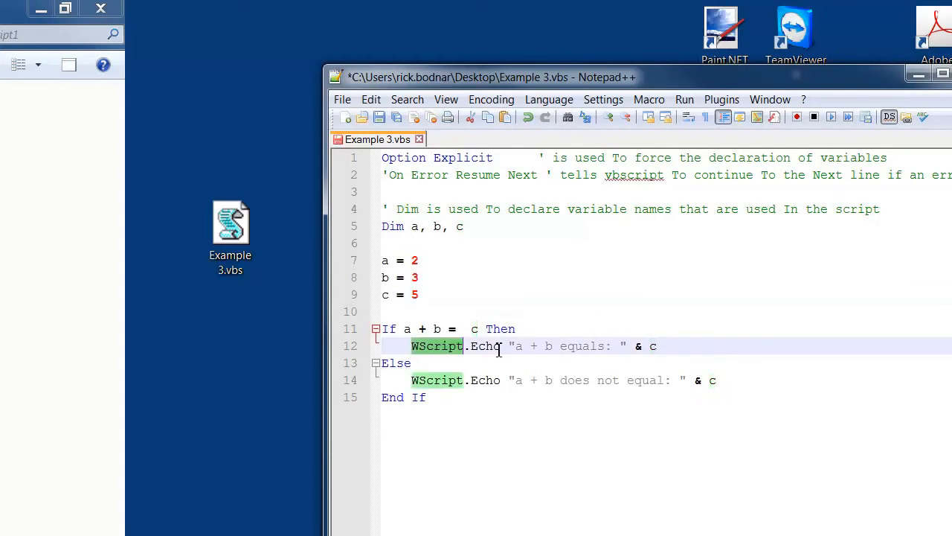
pyautogui.click(518, 329)
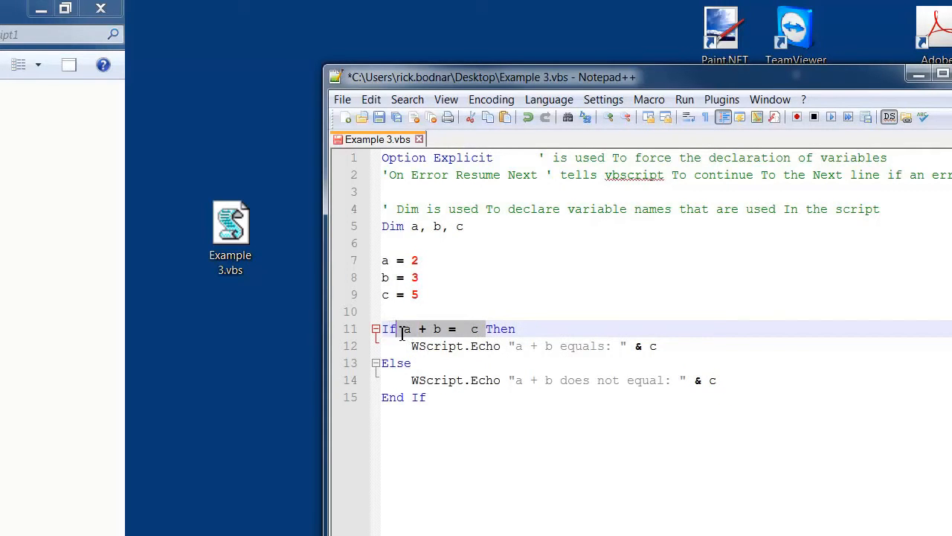
pyautogui.click(414, 364)
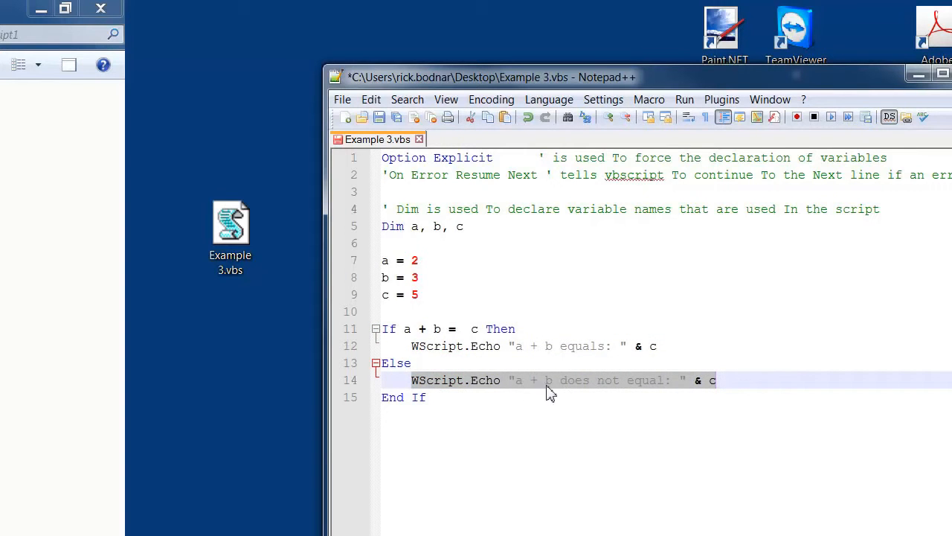
pyautogui.click(717, 380)
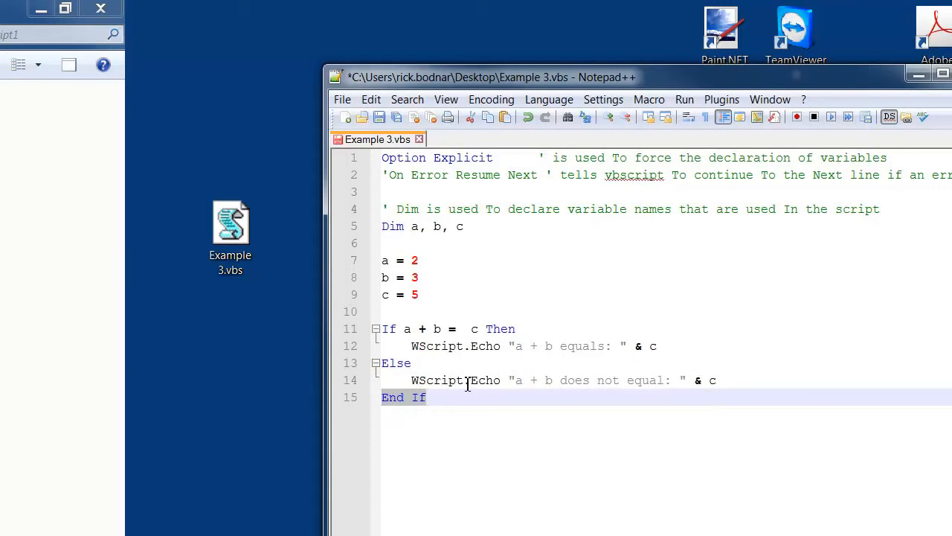
pyautogui.moveTo(479, 381)
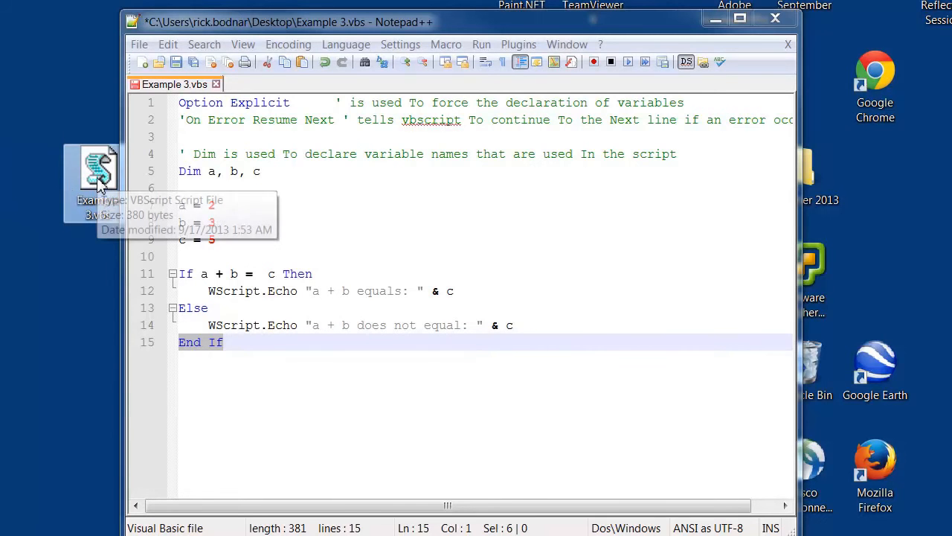
# - Run Example 3.vbs from the desktop, showing 'a + b equals: 5' beside the matching Echo line
pyautogui.doubleClick(93, 167)
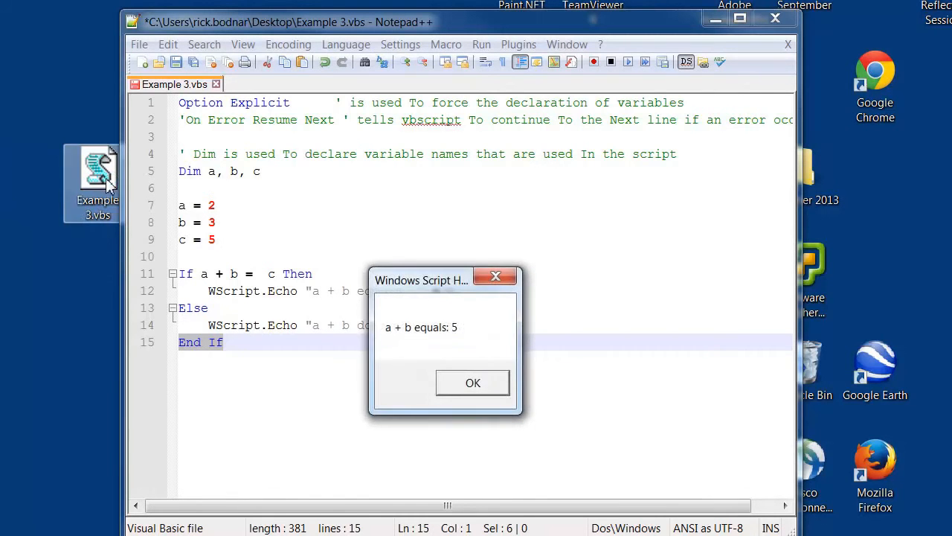
pyautogui.moveTo(443, 280); pyautogui.dragTo(593, 186)
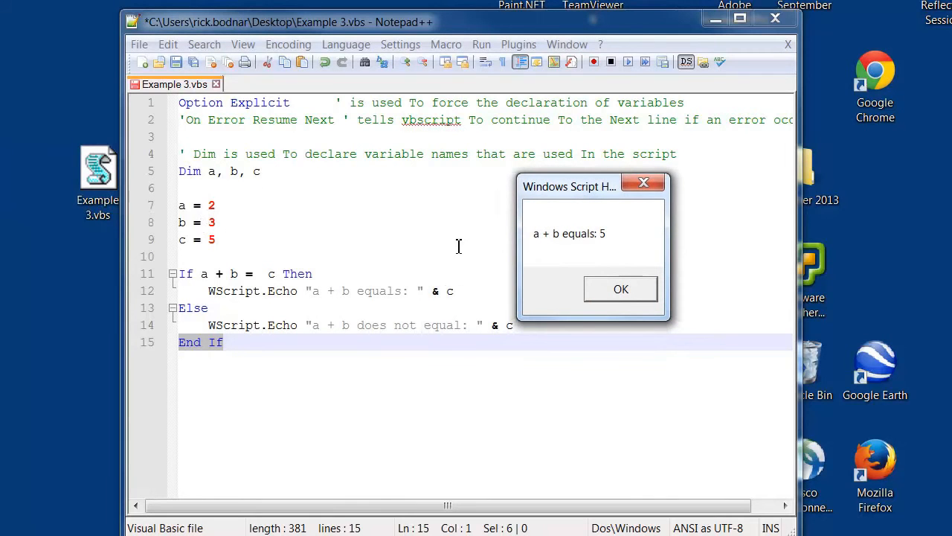
pyautogui.moveTo(301, 208)
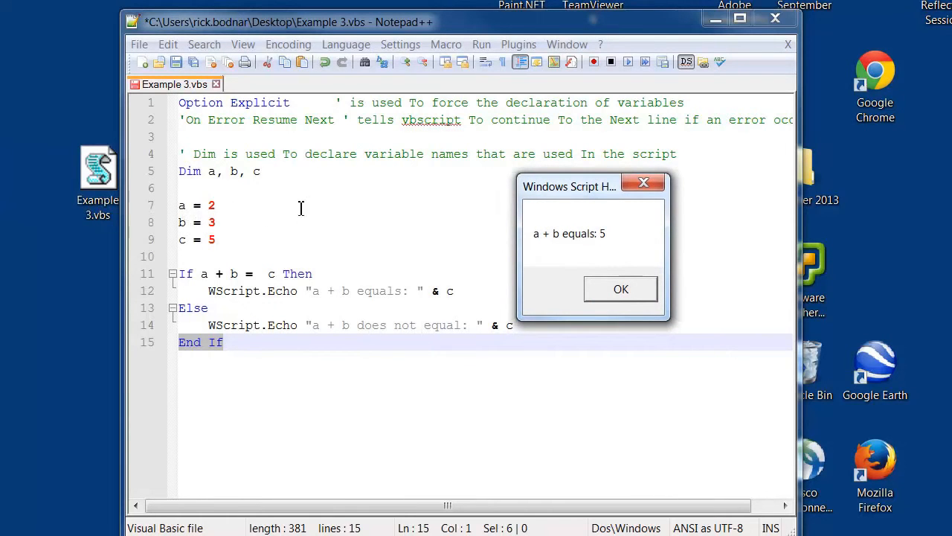
pyautogui.moveTo(592, 241)
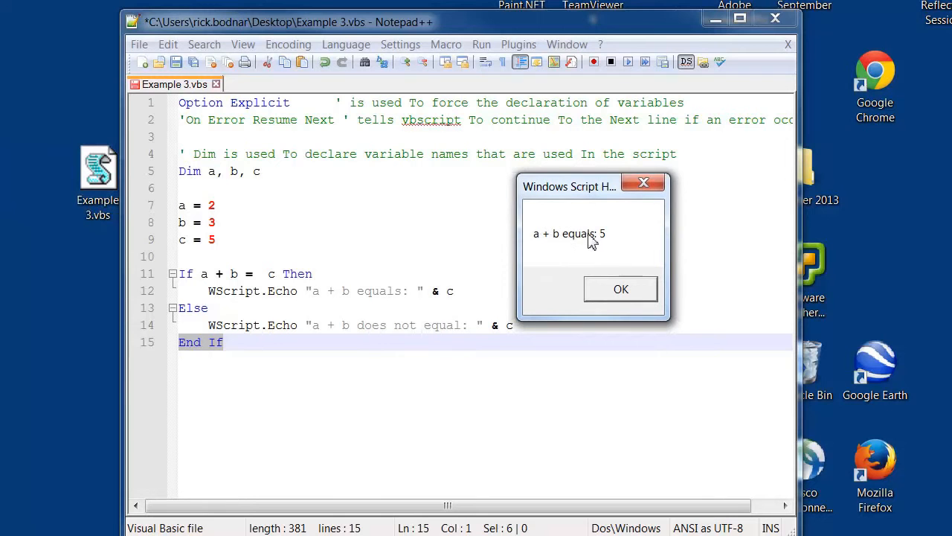
pyautogui.moveTo(569, 186); pyautogui.dragTo(359, 368)
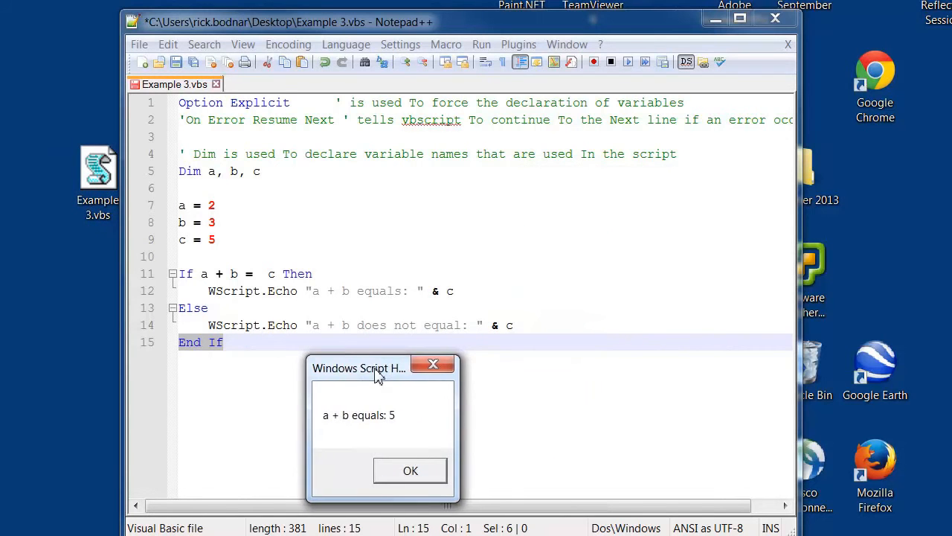
pyautogui.click(411, 470)
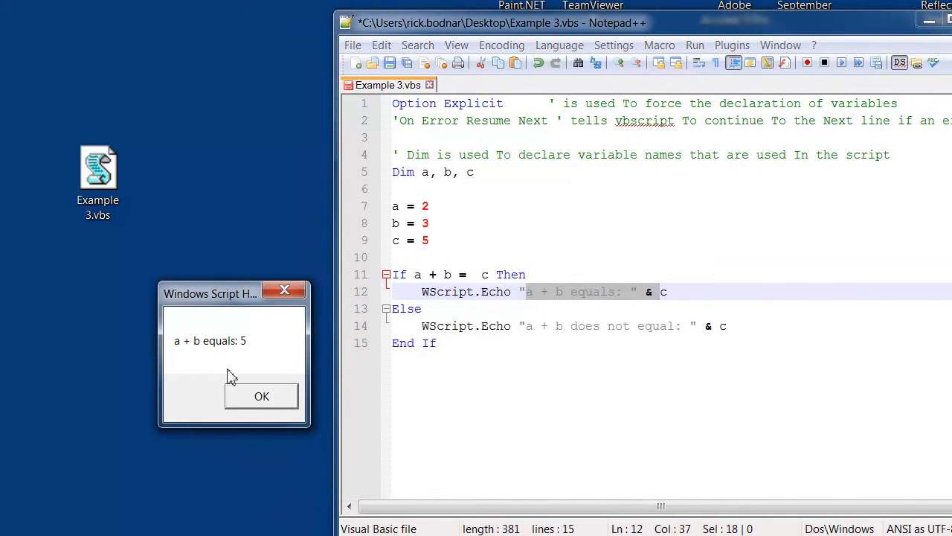
# - Dismiss the message, change b from 3 to 13 and save Example 3.vbs
pyautogui.click(262, 396)
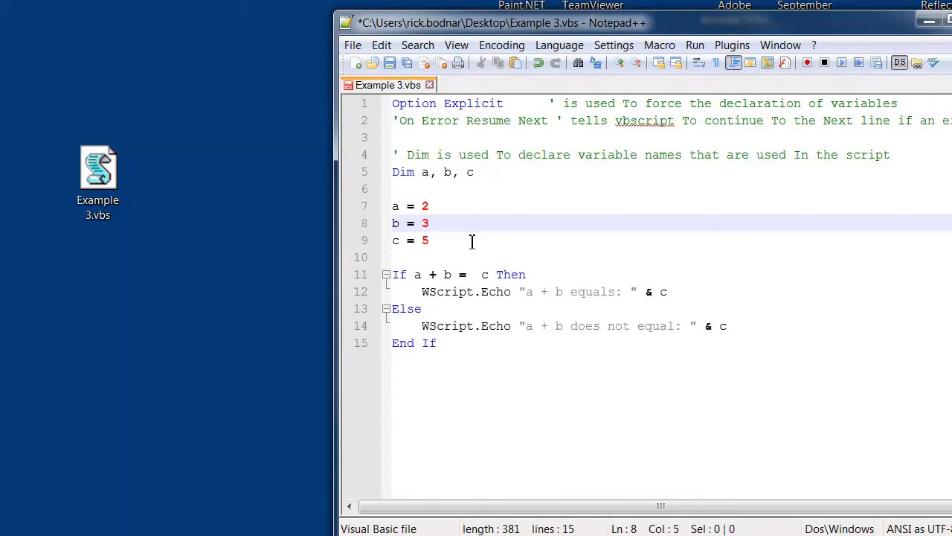
pyautogui.write('1')
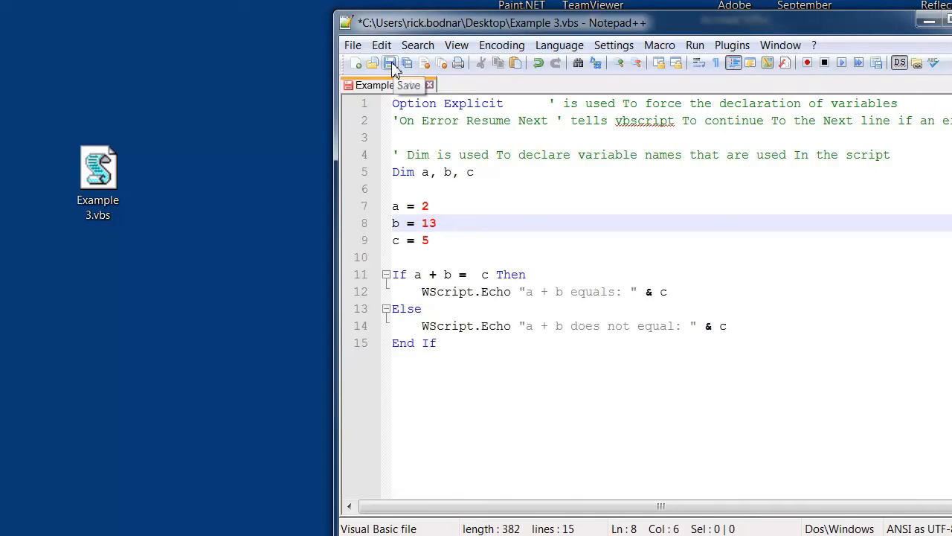
pyautogui.click(390, 62)
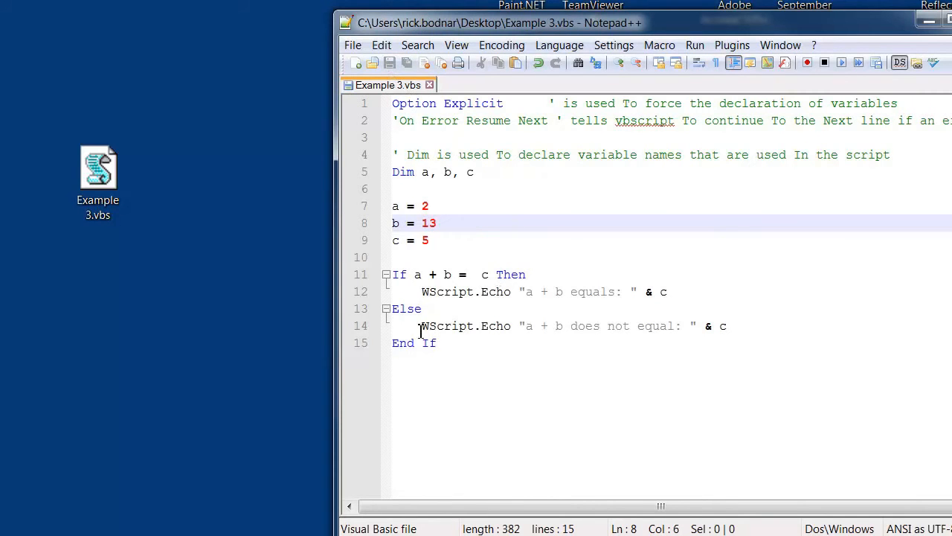
# - Rerun Example 3.vbs to get 'a + b does not equal: 5' and dismiss it
pyautogui.click(98, 168)
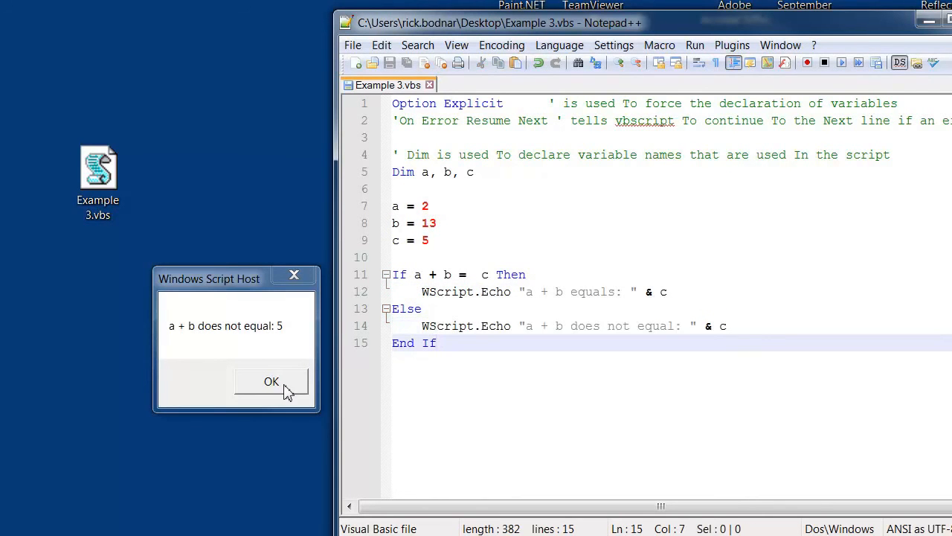
pyautogui.click(271, 380)
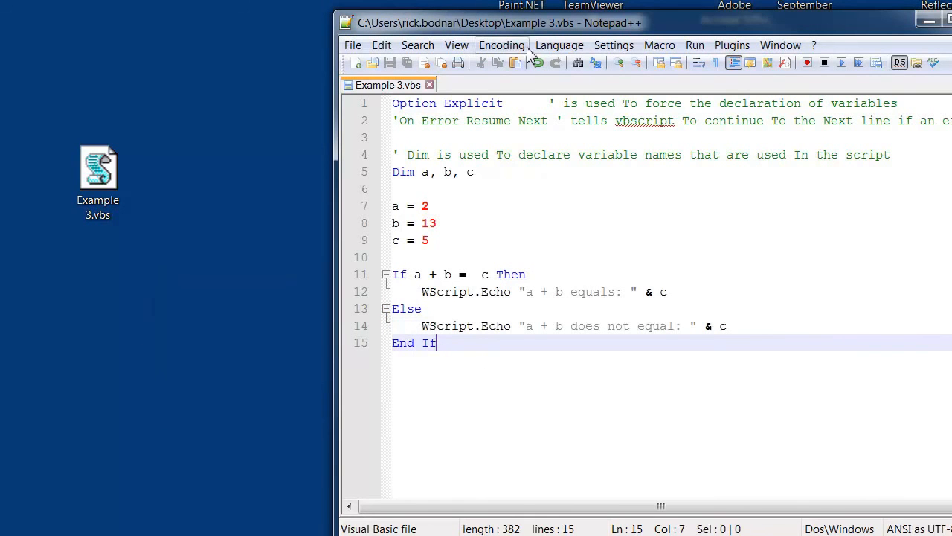